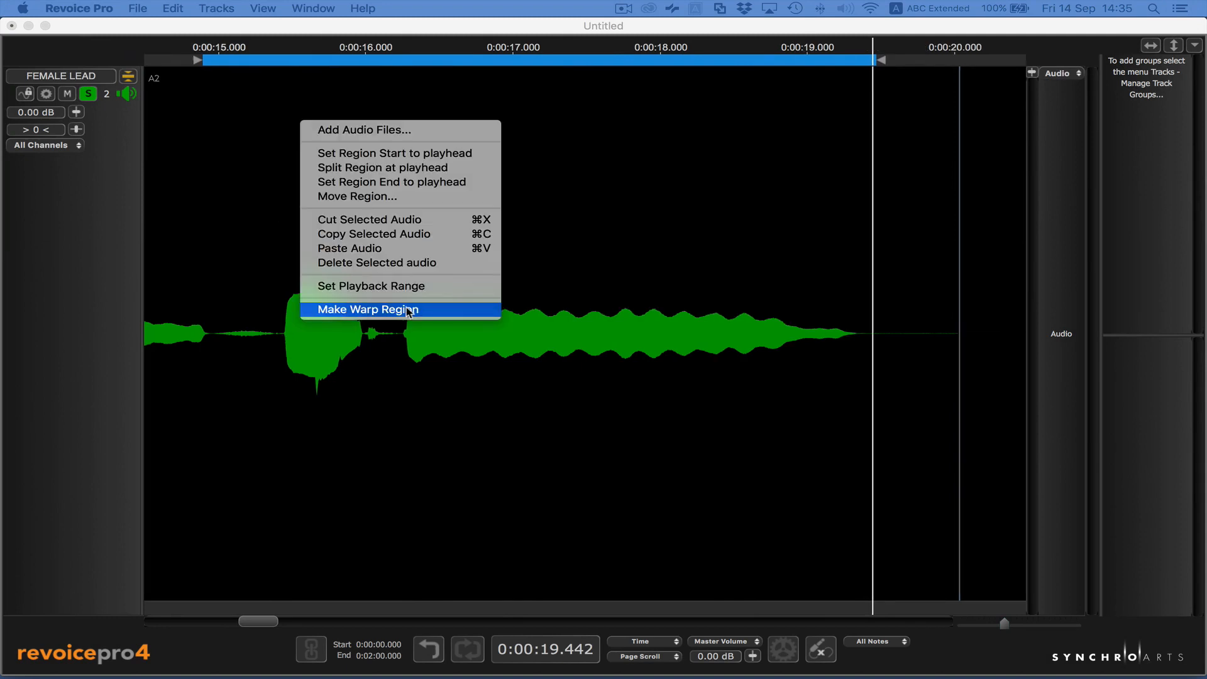
Step: Make the female lead vocal a warp region with its detected pitch curve shown
click(372, 309)
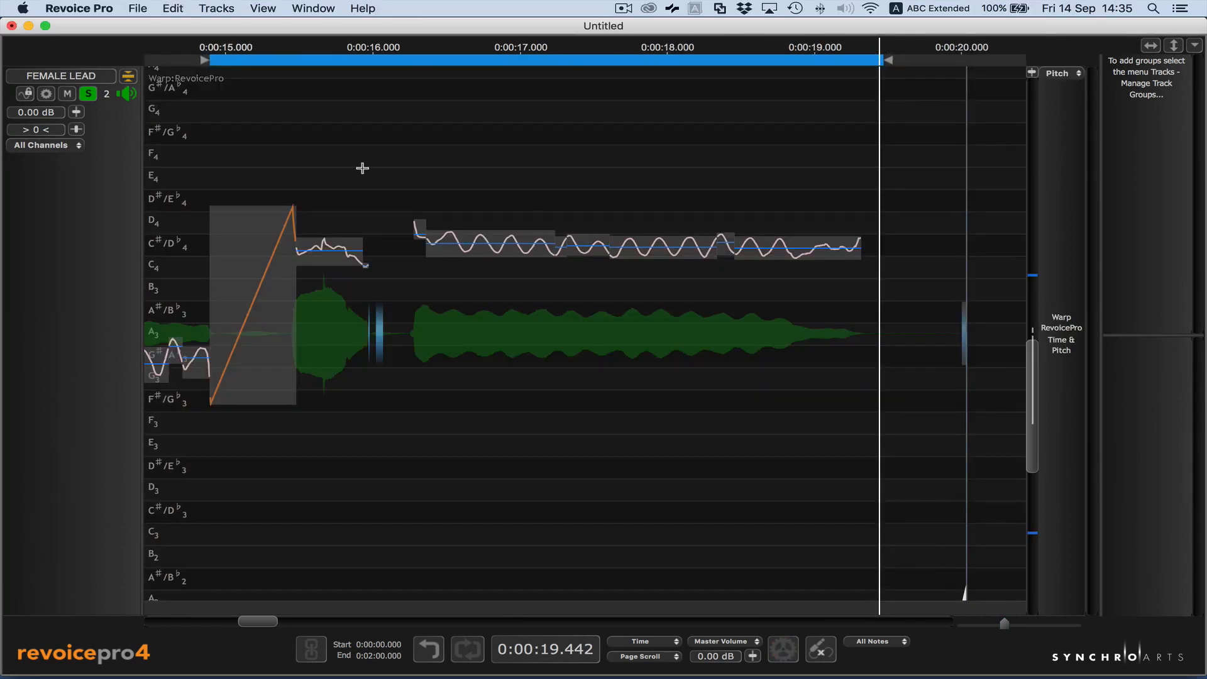
mouse_move(400, 321)
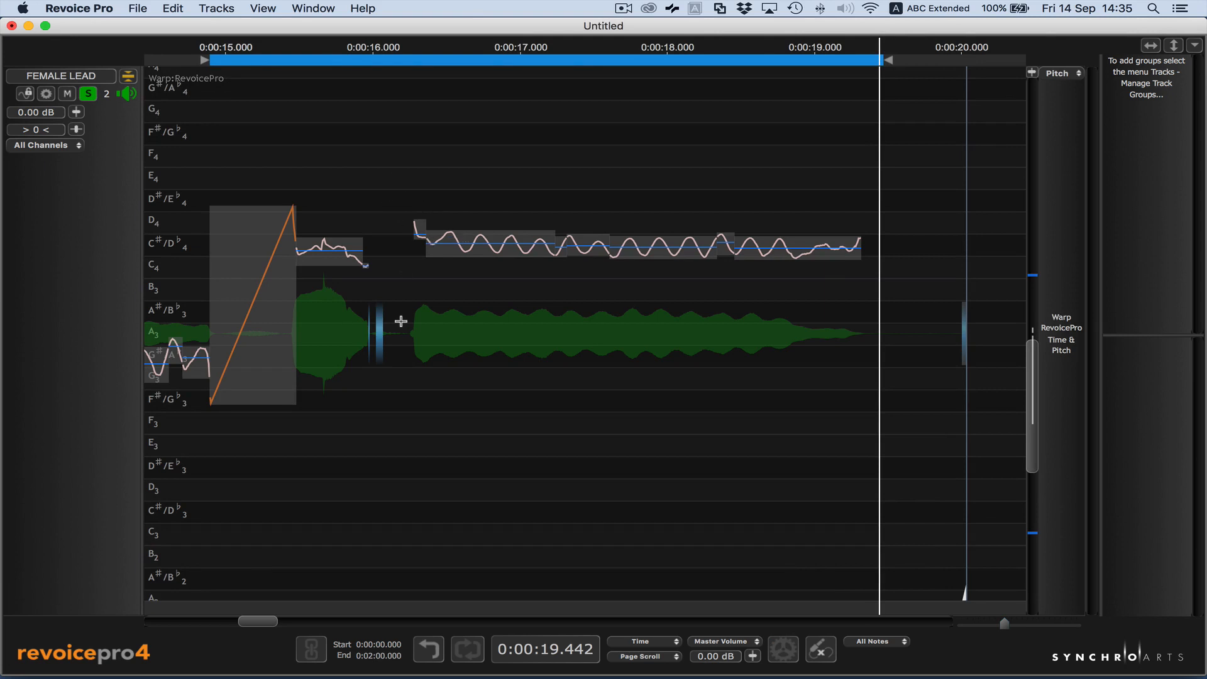
mouse_move(436, 271)
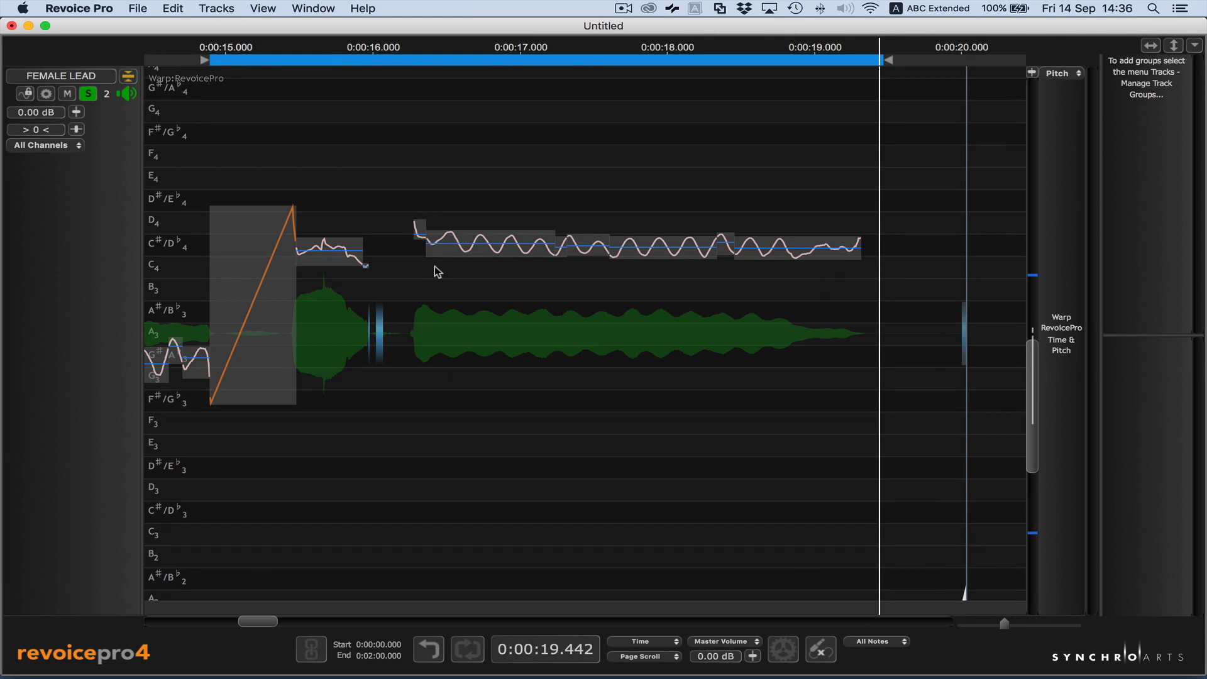
Step: Select the Warp Point Tool from the warp region's context menu
right_click(436, 272)
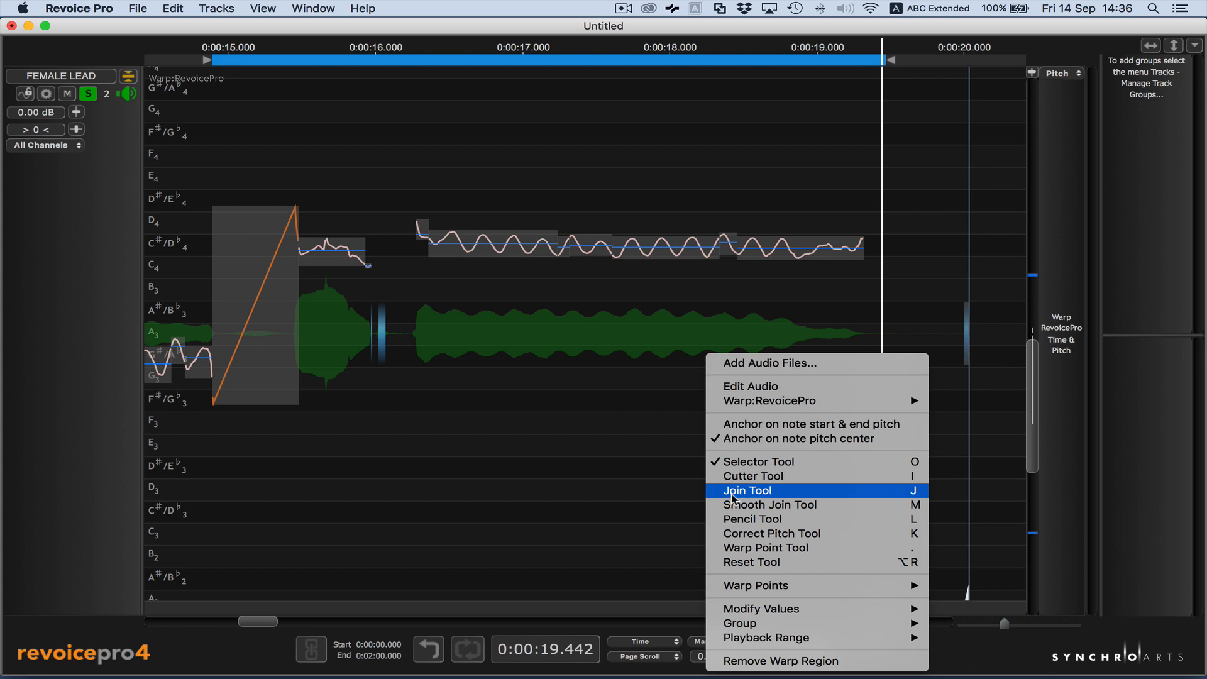
mouse_move(765, 547)
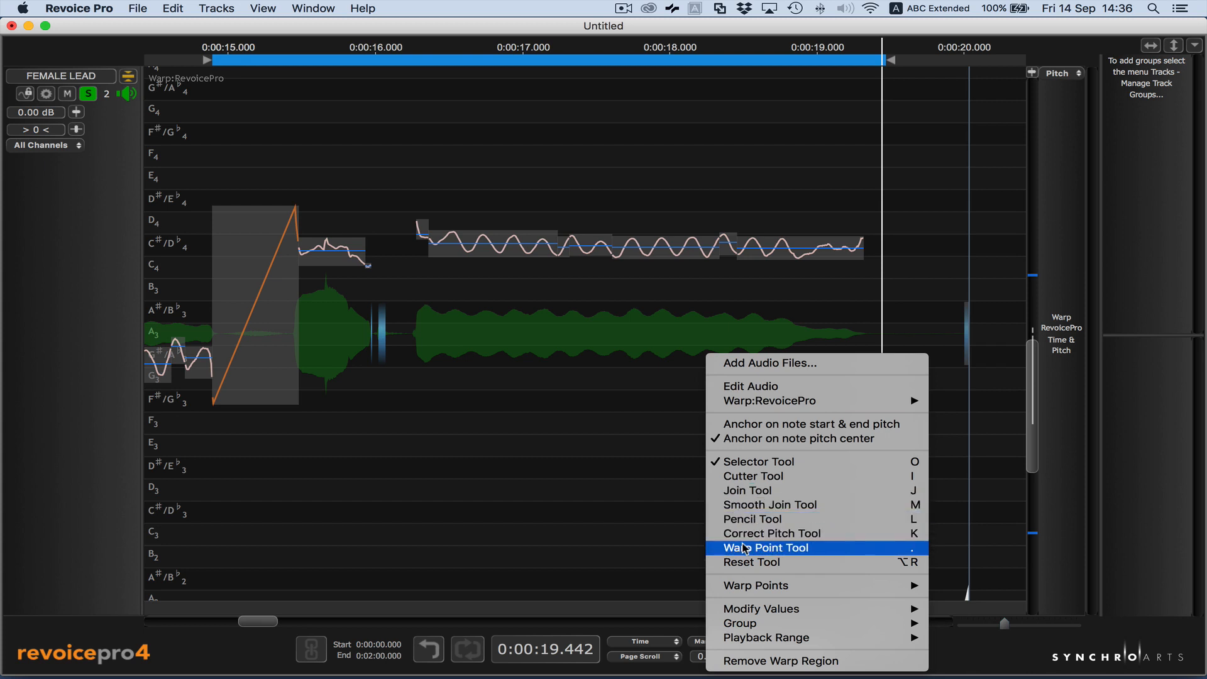
click(764, 547)
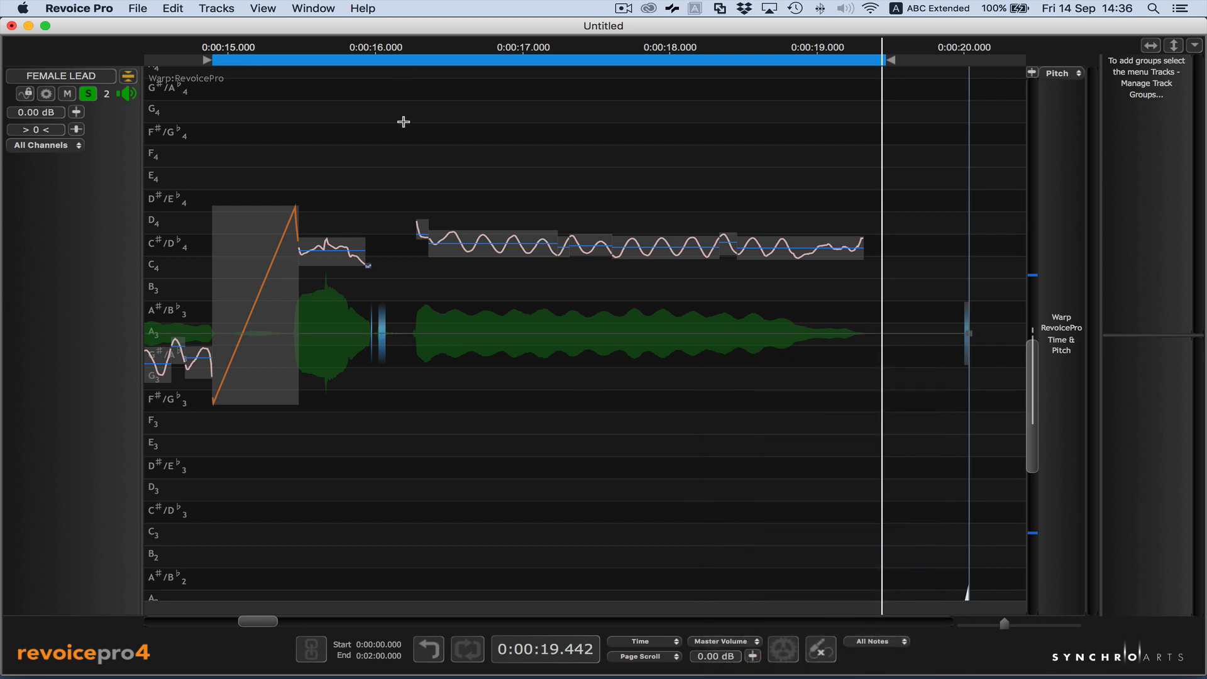
mouse_move(409, 99)
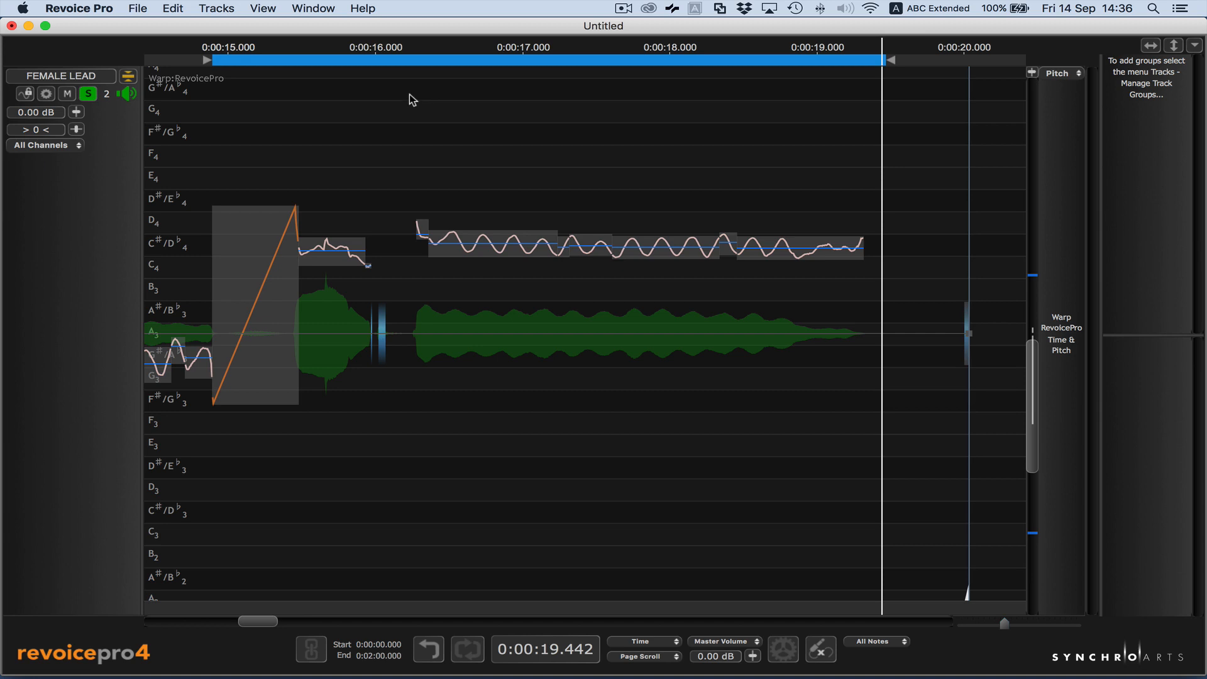
Step: Add vibrato warp points at the start and near the end of the long held note
right_click(413, 101)
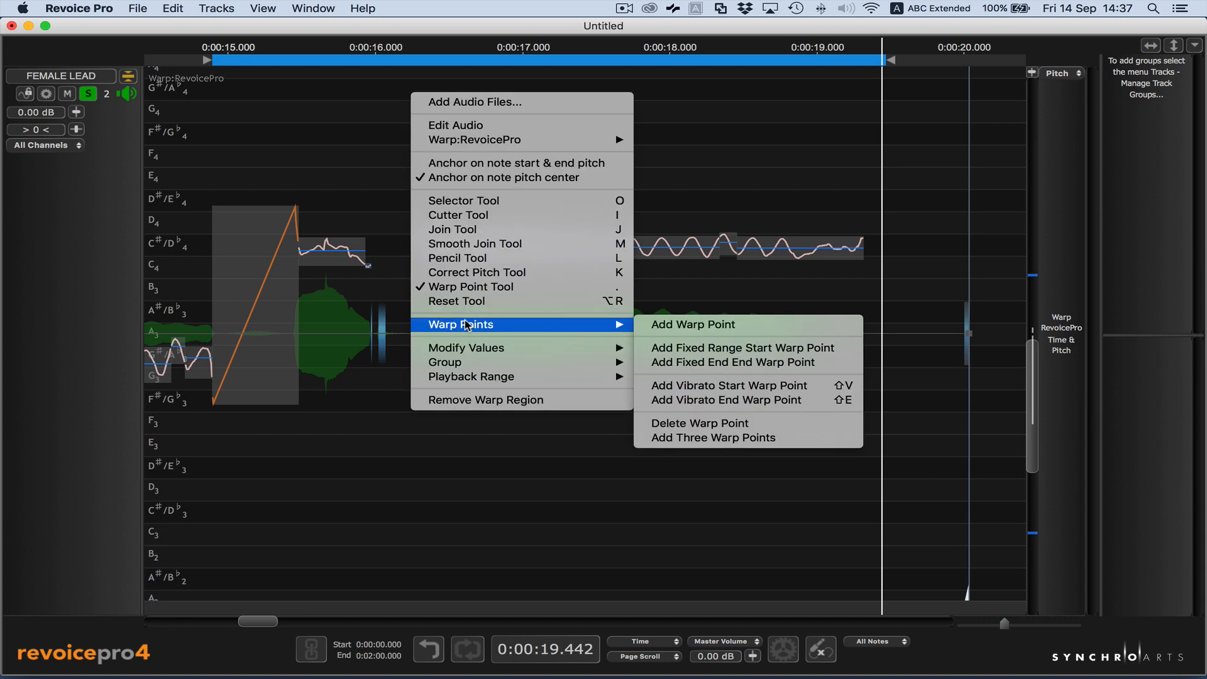
mouse_move(726, 386)
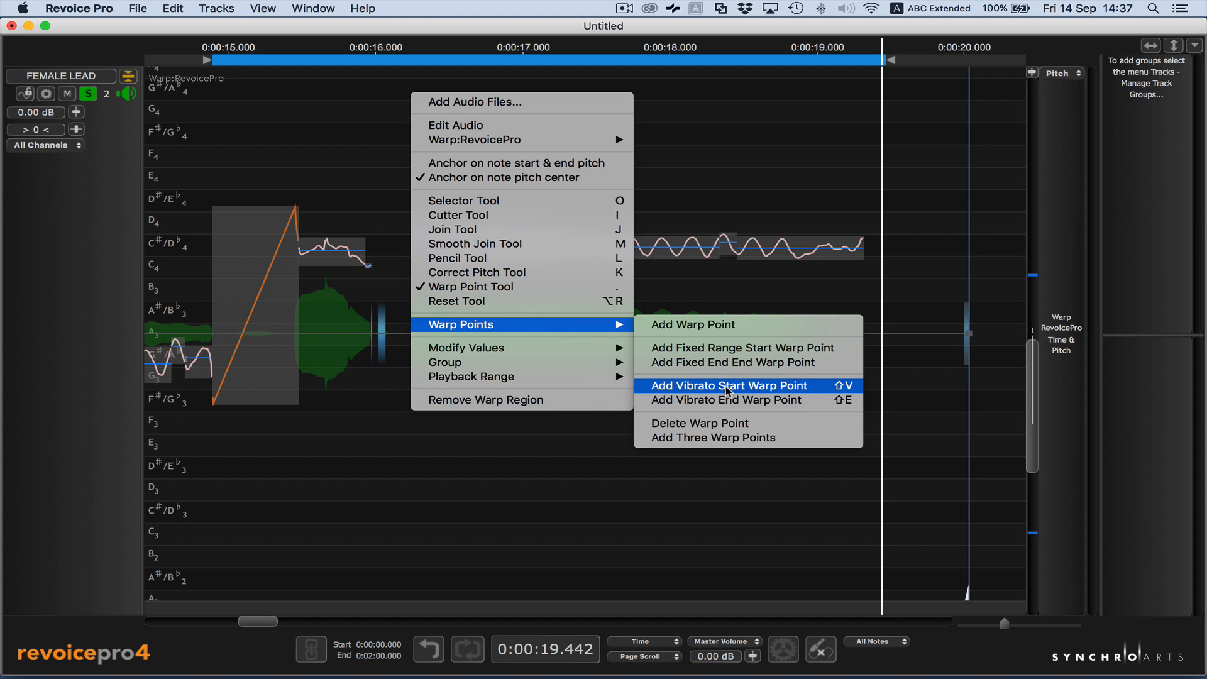
click(728, 386)
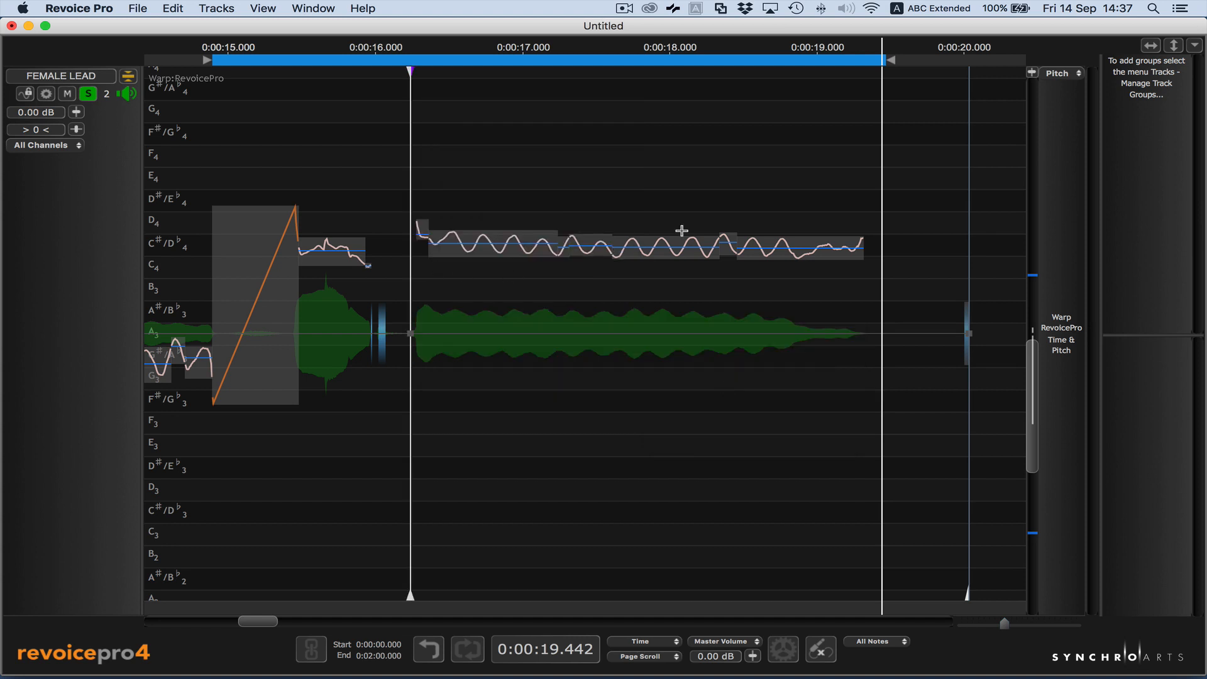
mouse_move(865, 83)
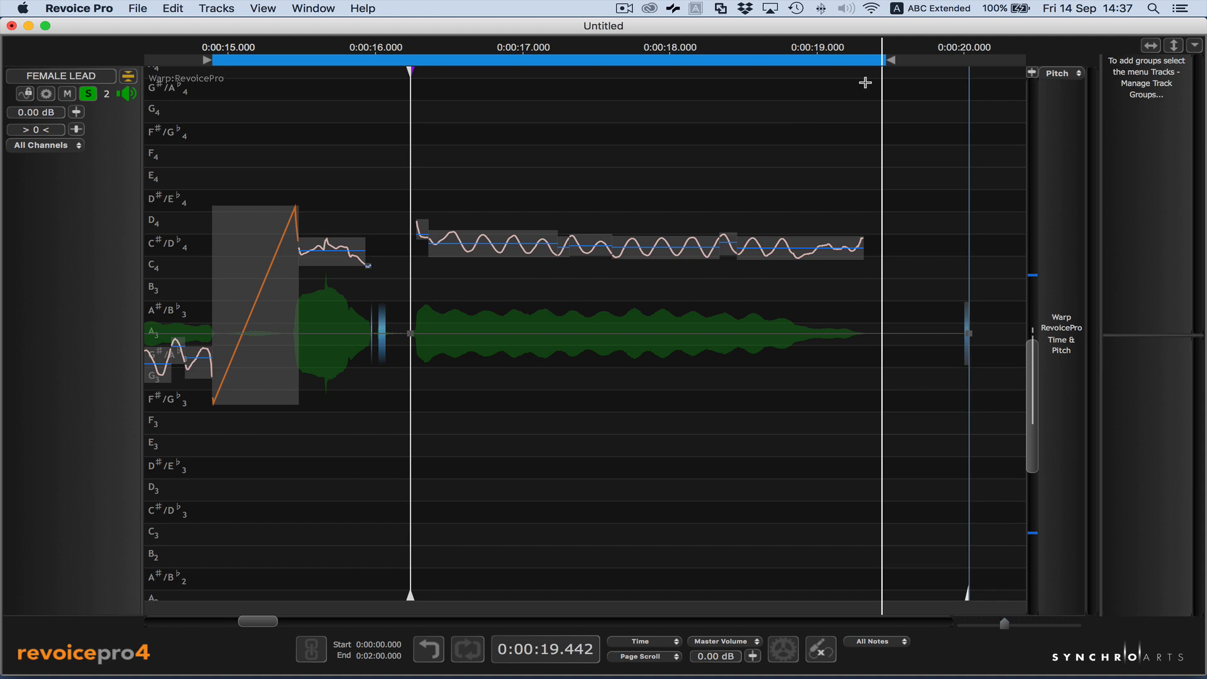
right_click(864, 83)
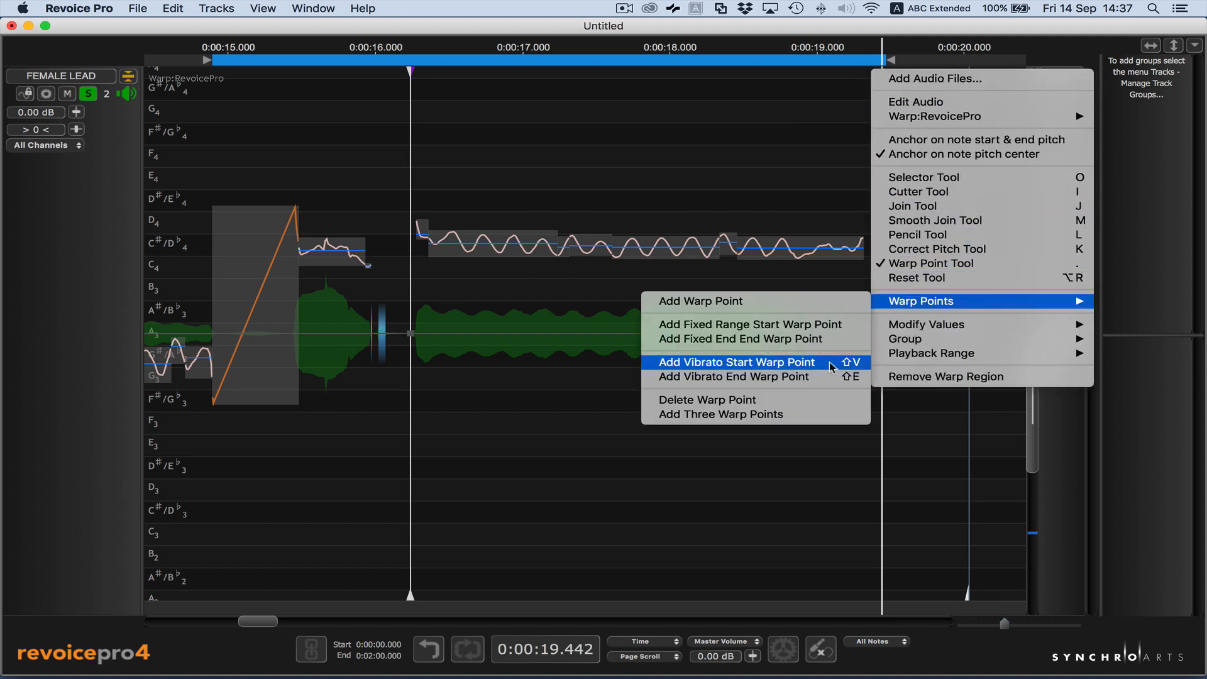
click(734, 362)
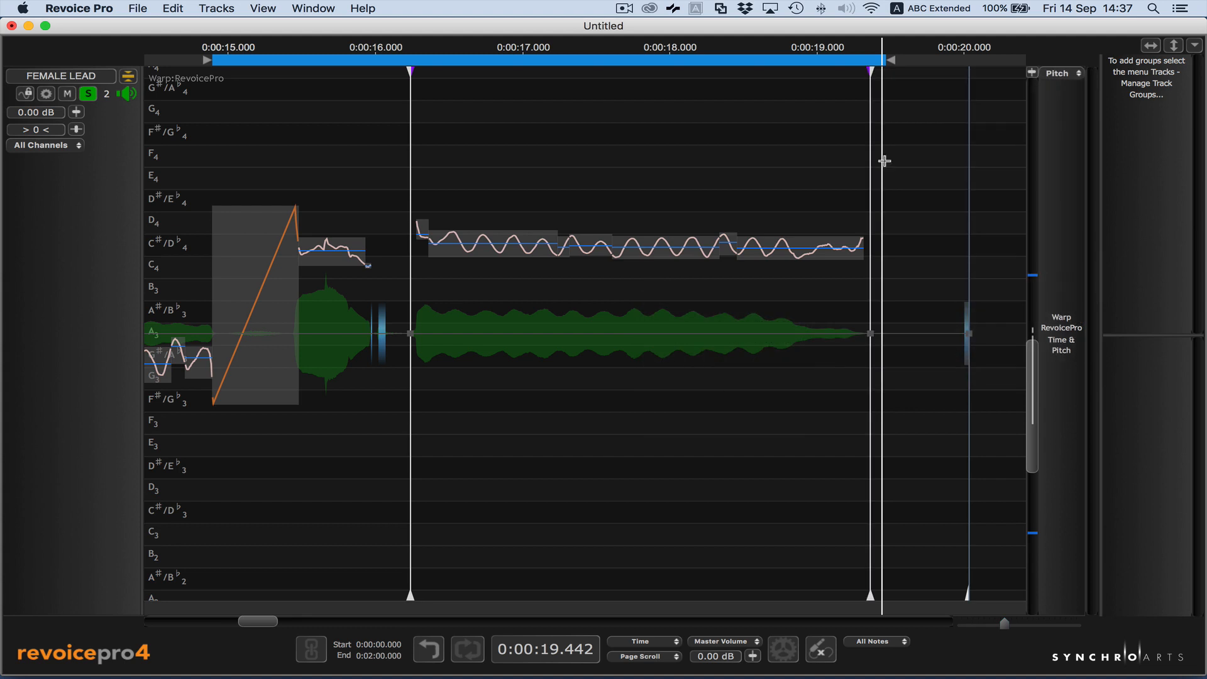
mouse_move(919, 141)
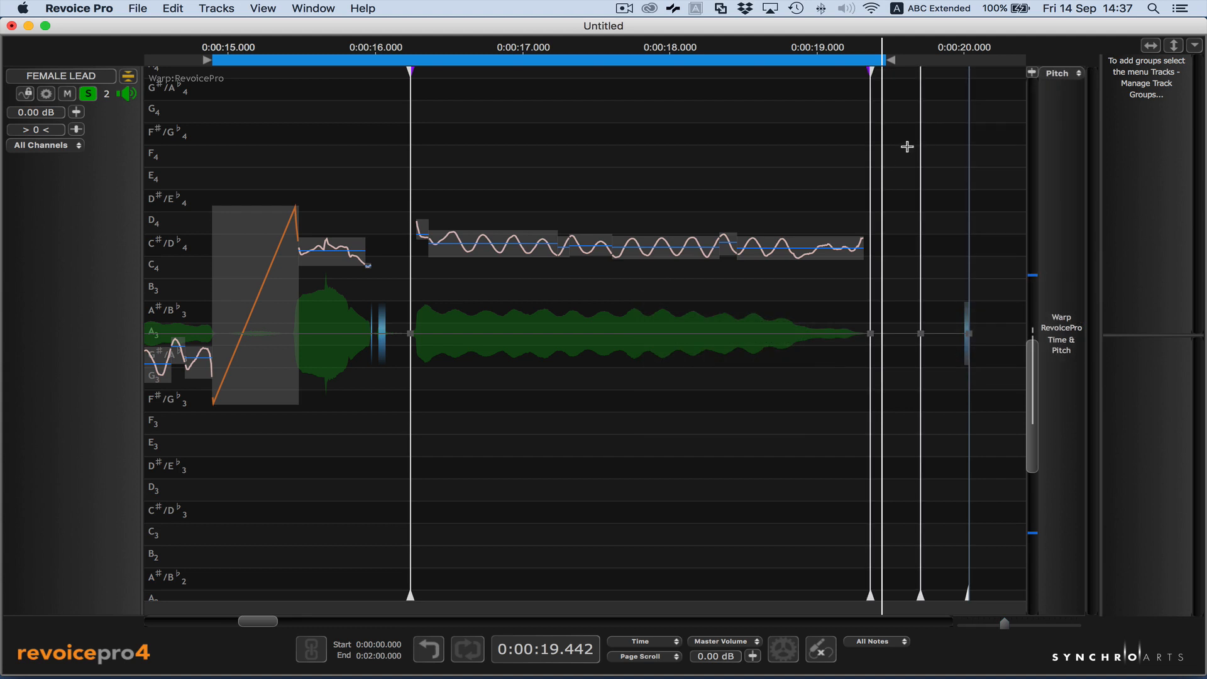
mouse_move(828, 121)
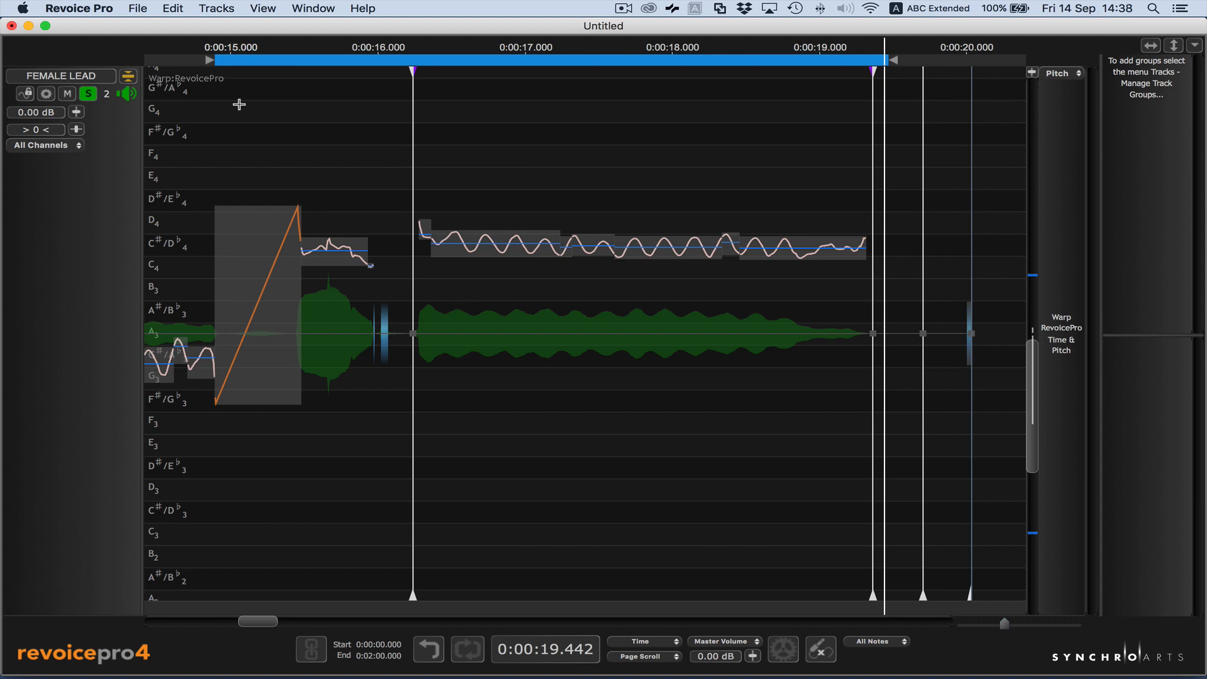
mouse_move(224, 87)
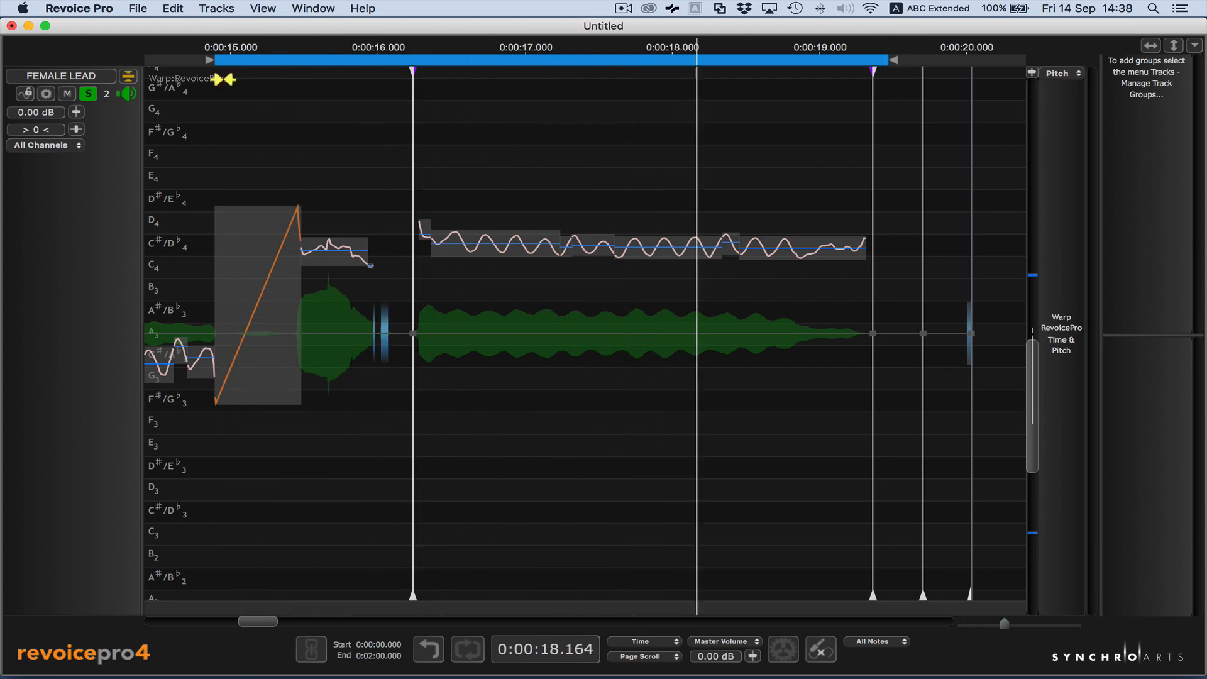
Step: Drag the held note's end warp point left from 0:00:19.4 to about 0:00:18.4
click(886, 65)
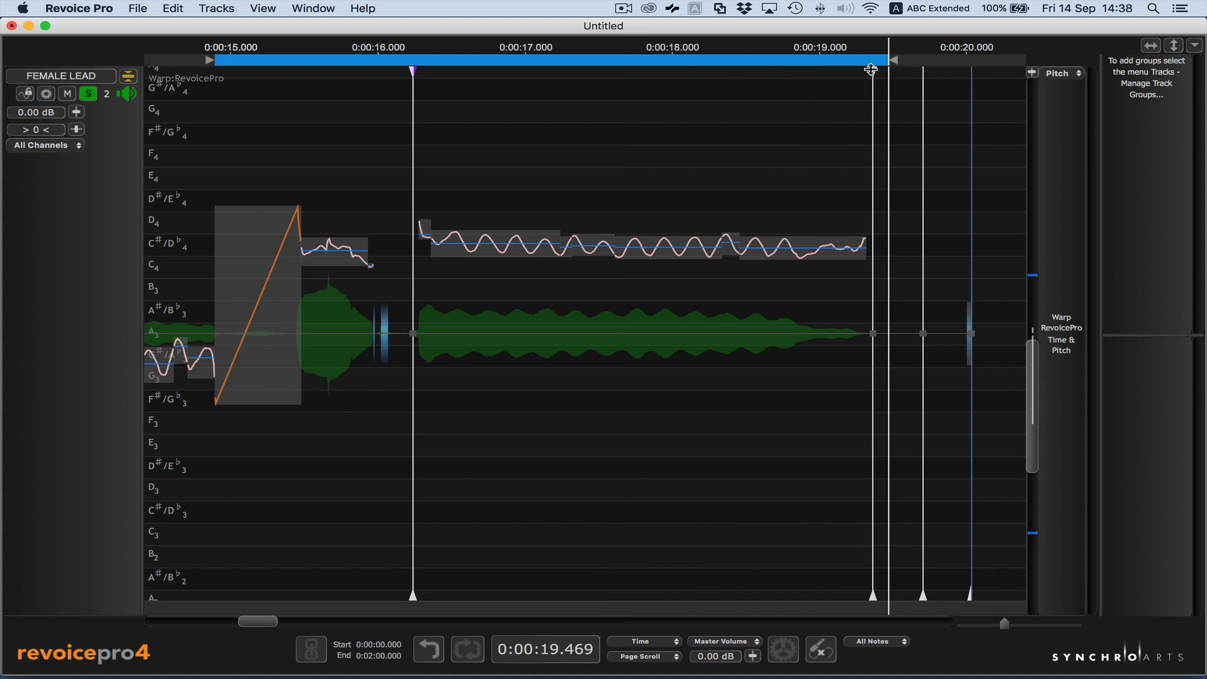
click(872, 70)
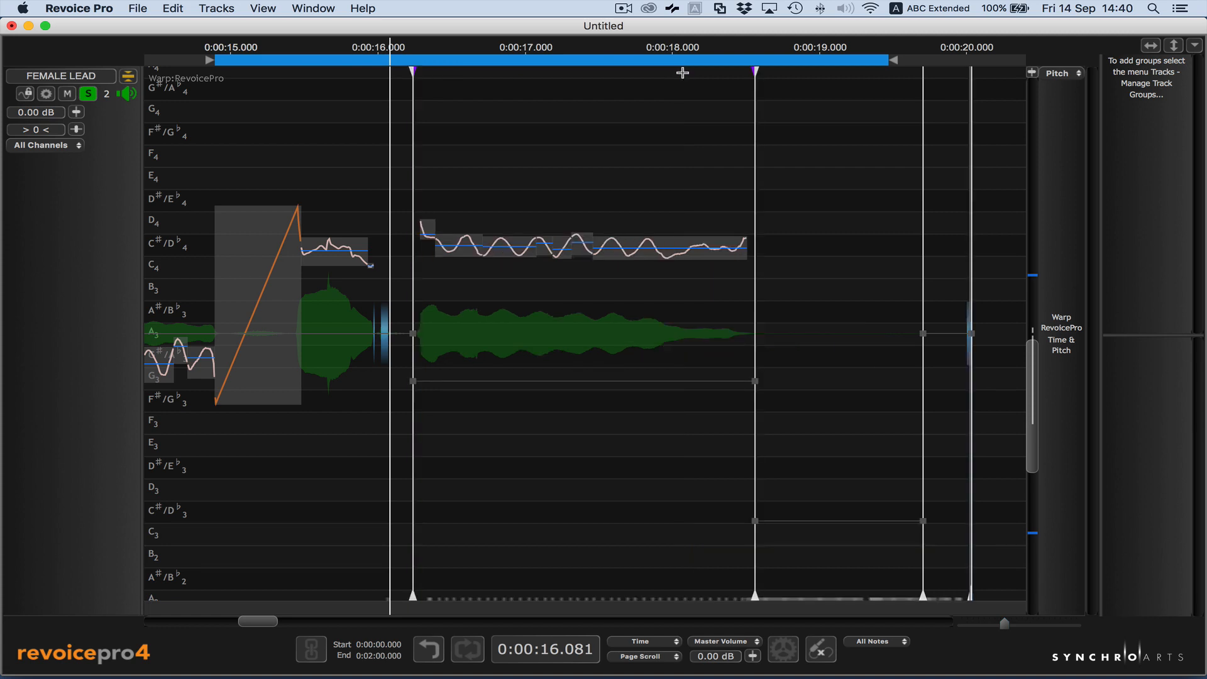
mouse_move(667, 88)
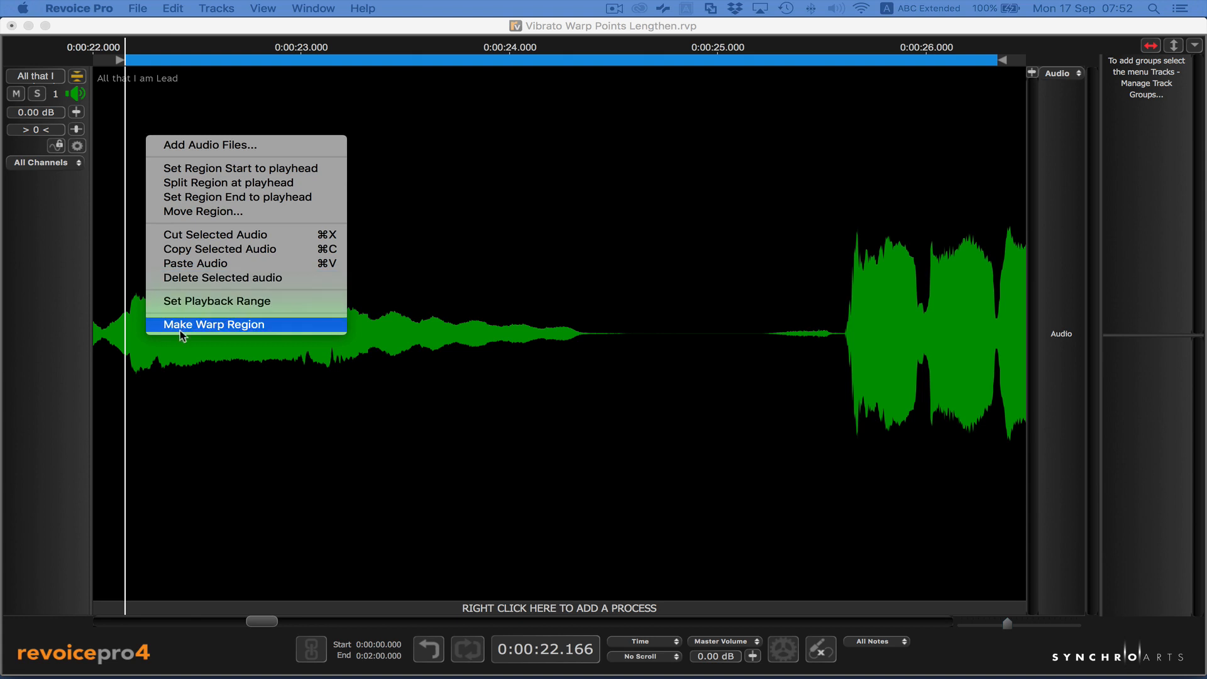
Step: Make 'All that I am Lead' a warp region and wait for its pitch notes to appear
click(213, 324)
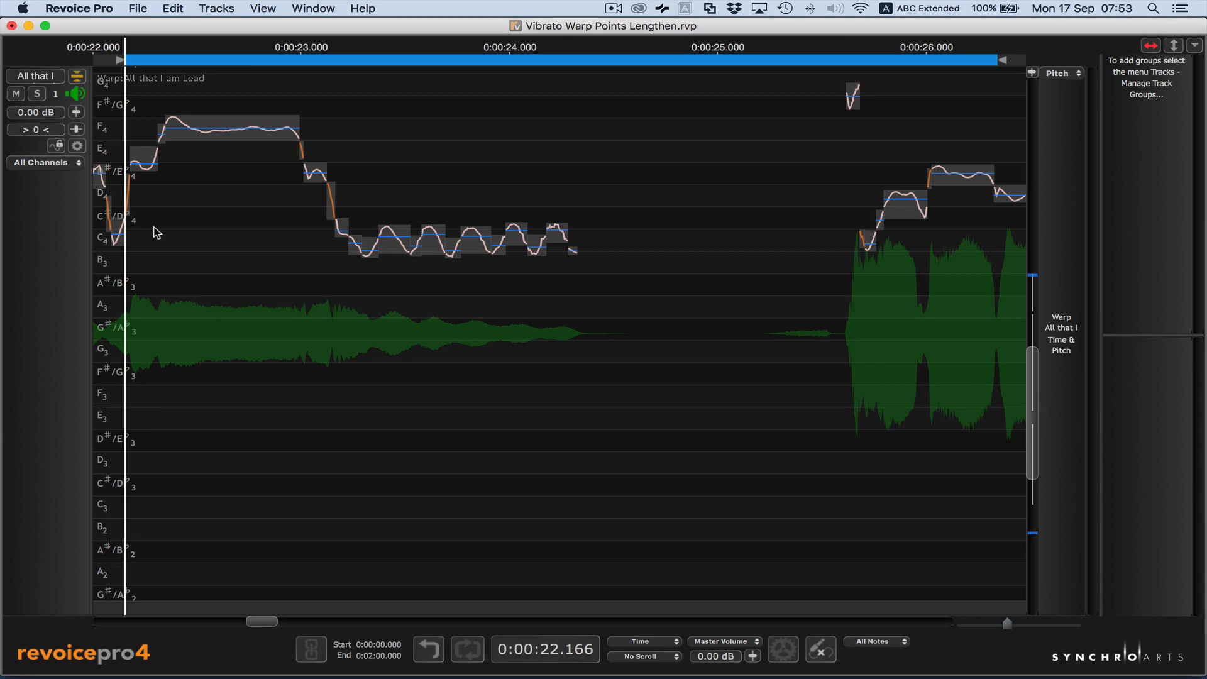
click(201, 97)
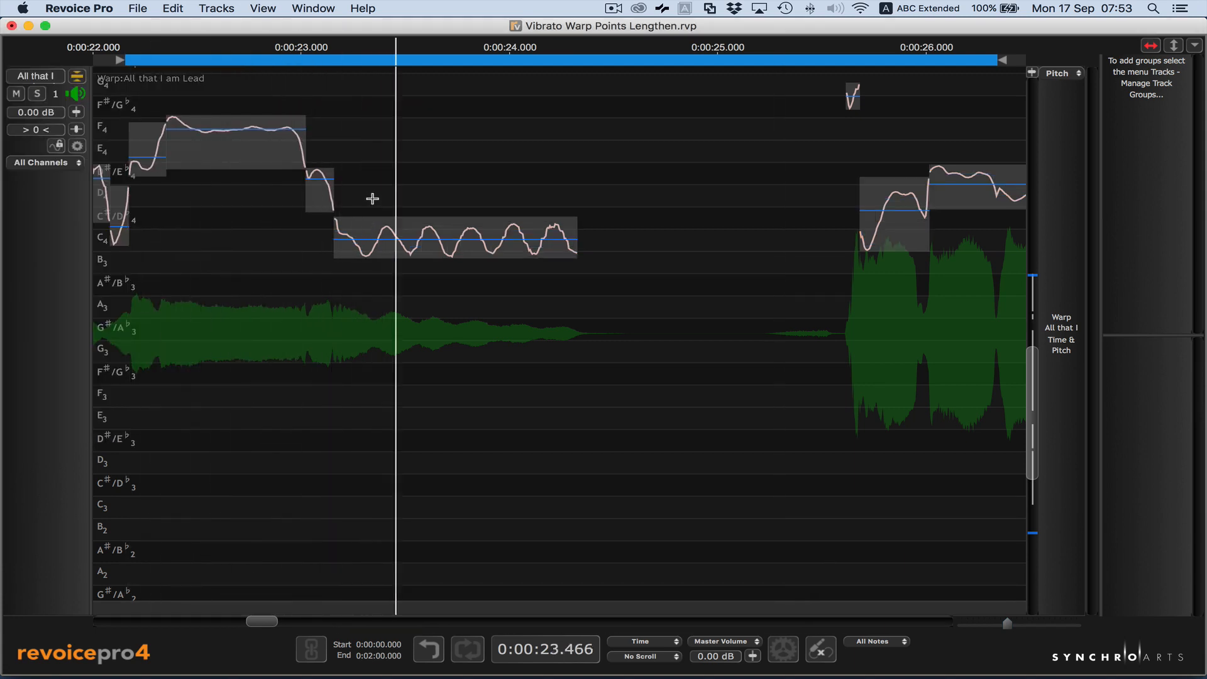
Step: With the Warp Point Tool, add vibrato start and end points around the 0:00:23–0:00:24 held note
right_click(372, 198)
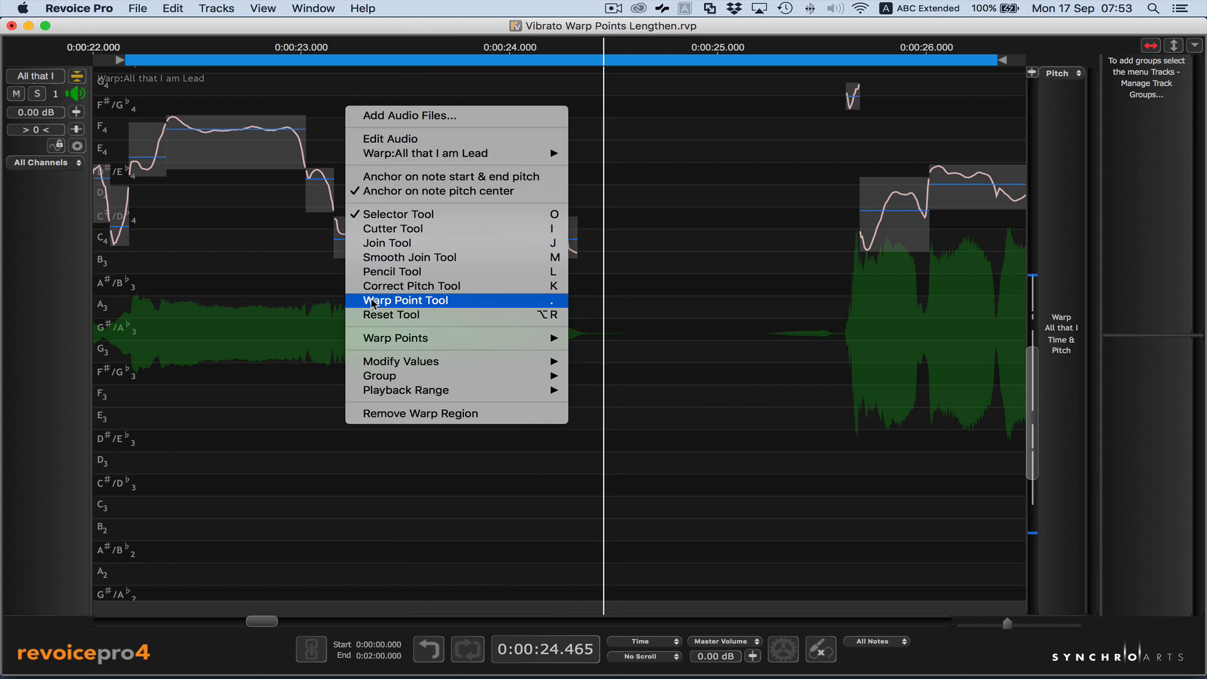
click(406, 301)
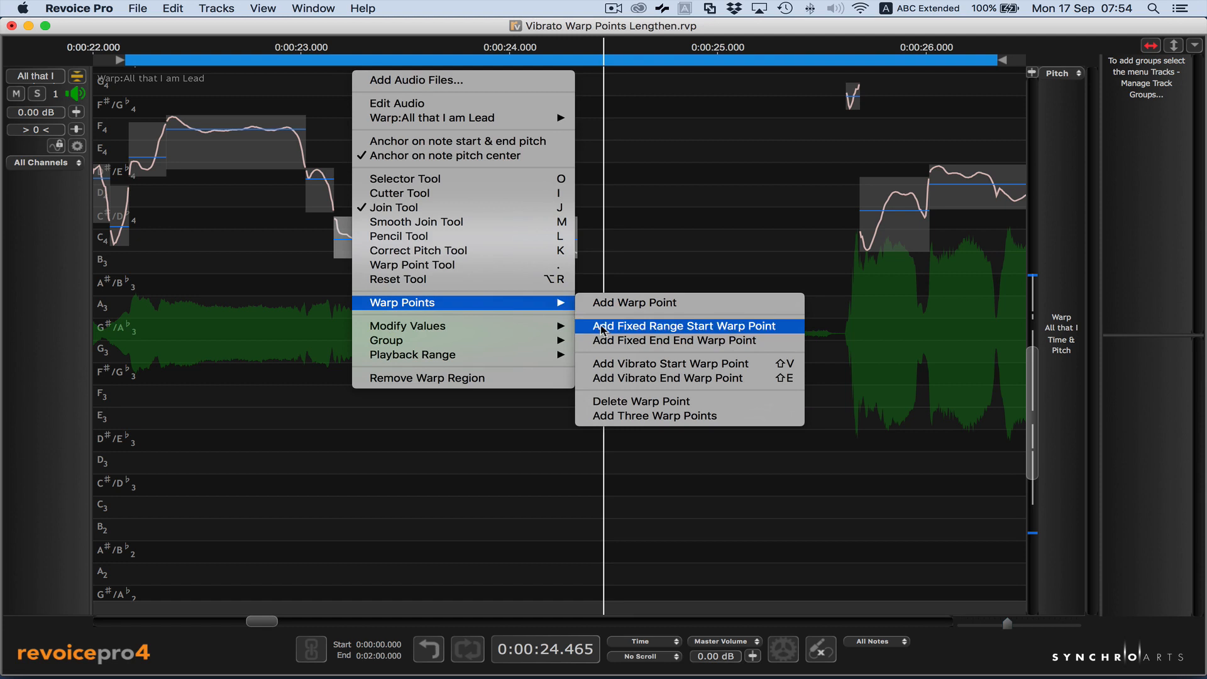
mouse_move(669, 363)
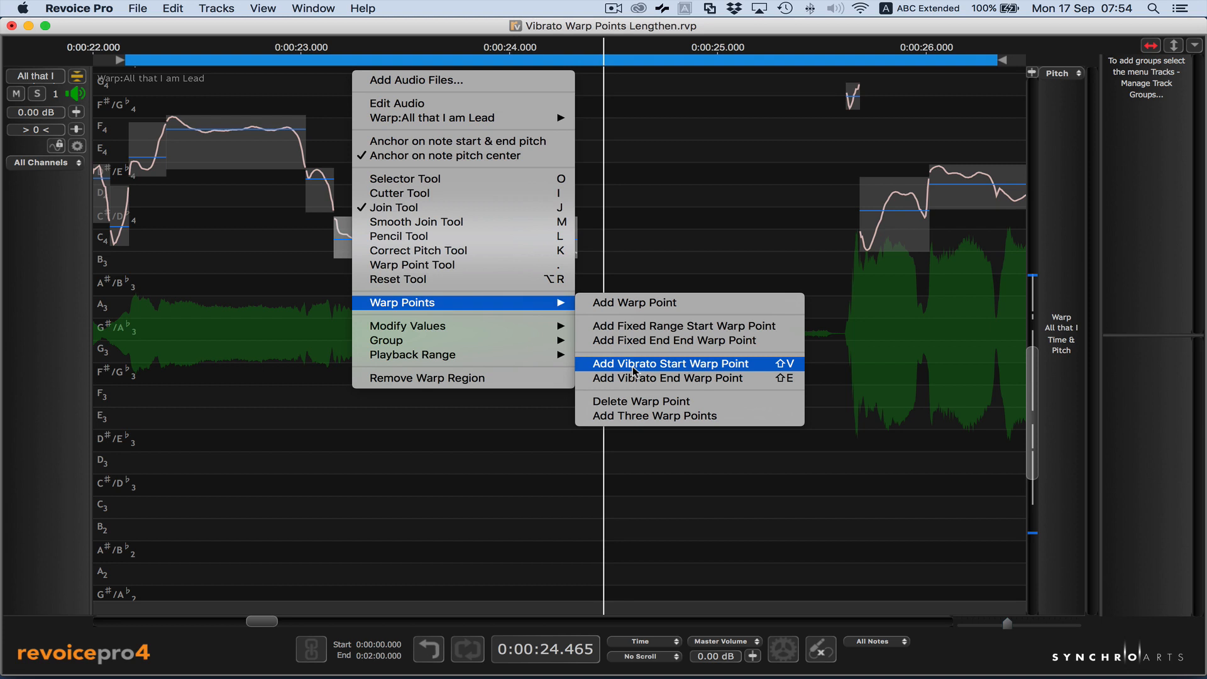
click(667, 363)
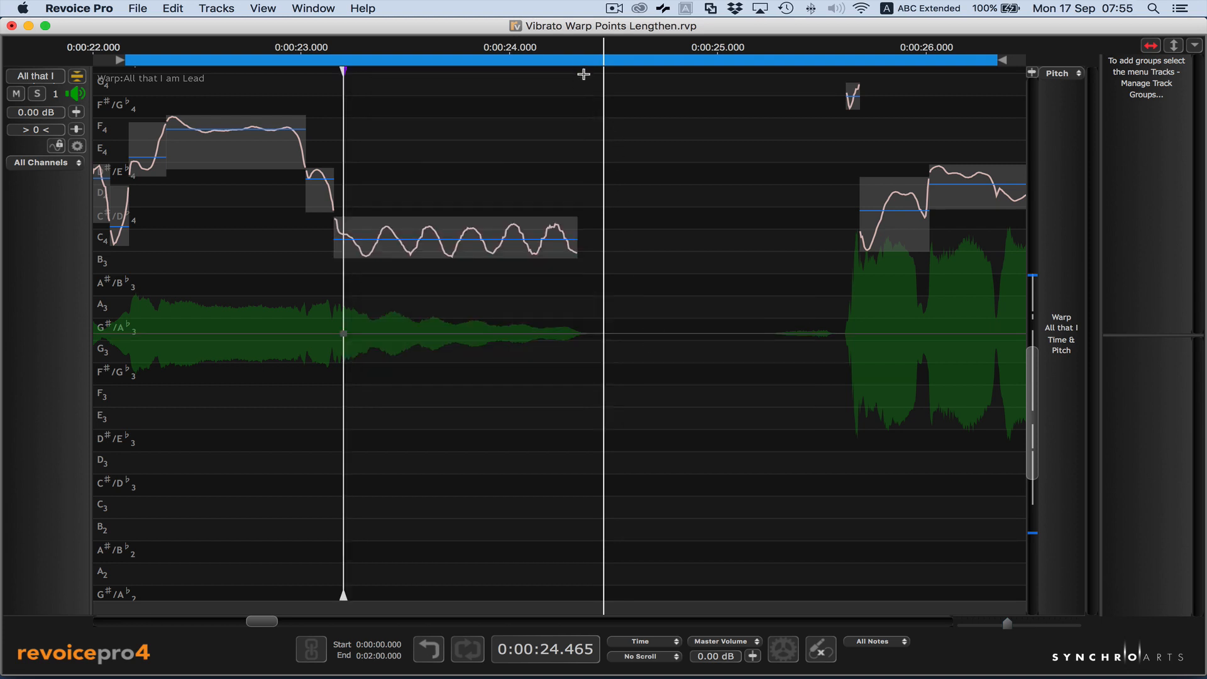
right_click(582, 75)
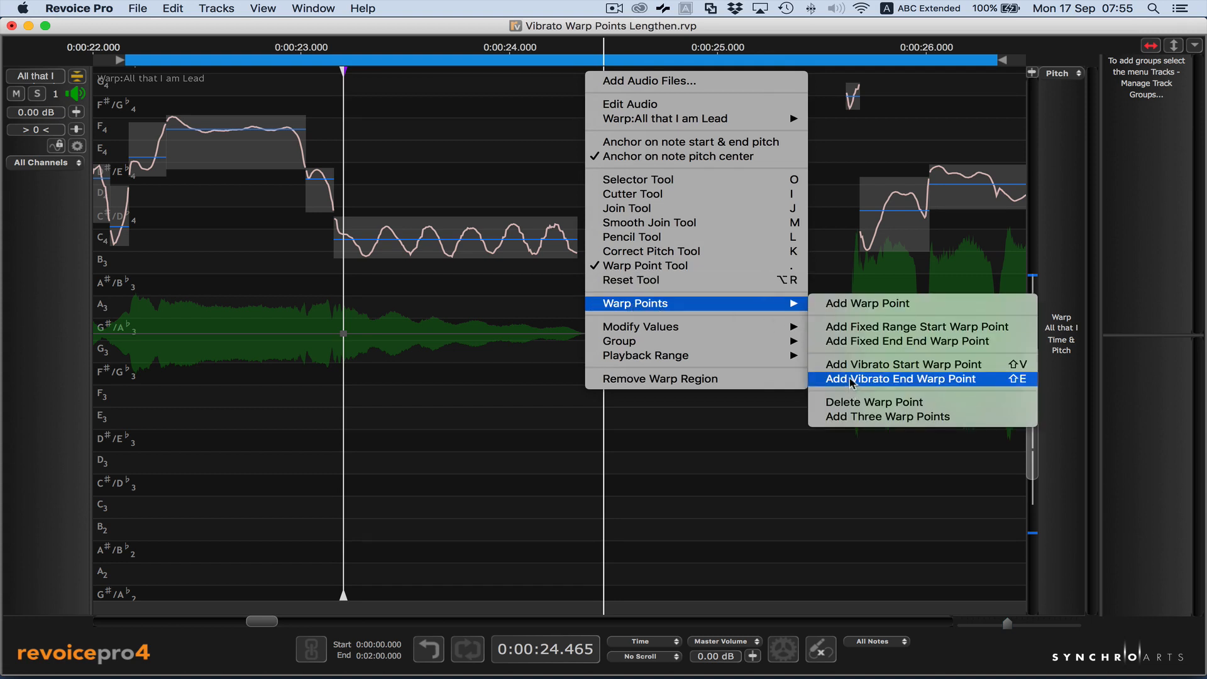
click(896, 379)
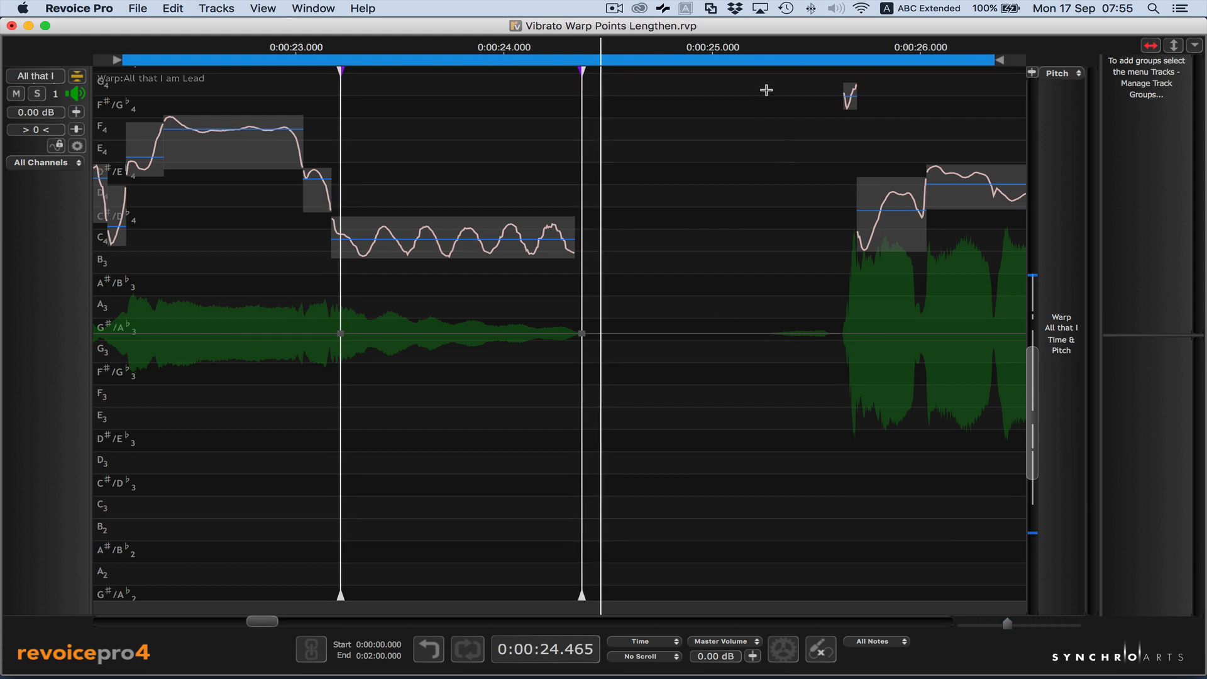
Step: Add a warp point after the note, drag its vibrato end to about 0:00:25, and audition it
click(766, 91)
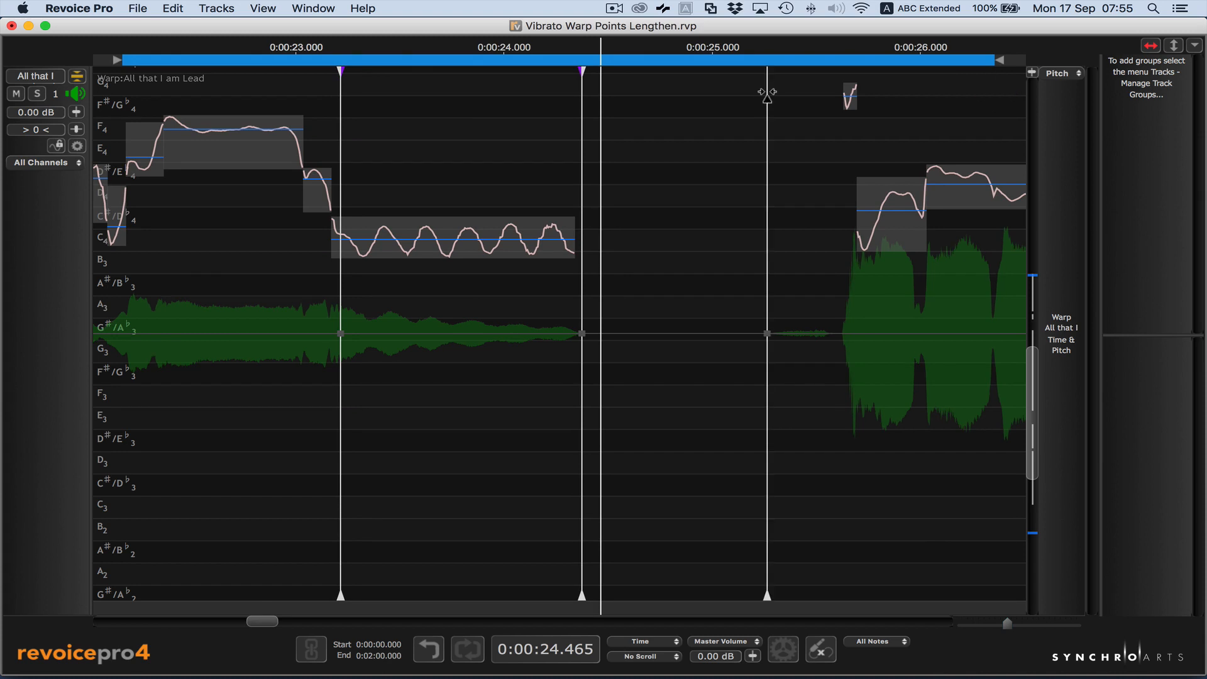
mouse_move(530, 121)
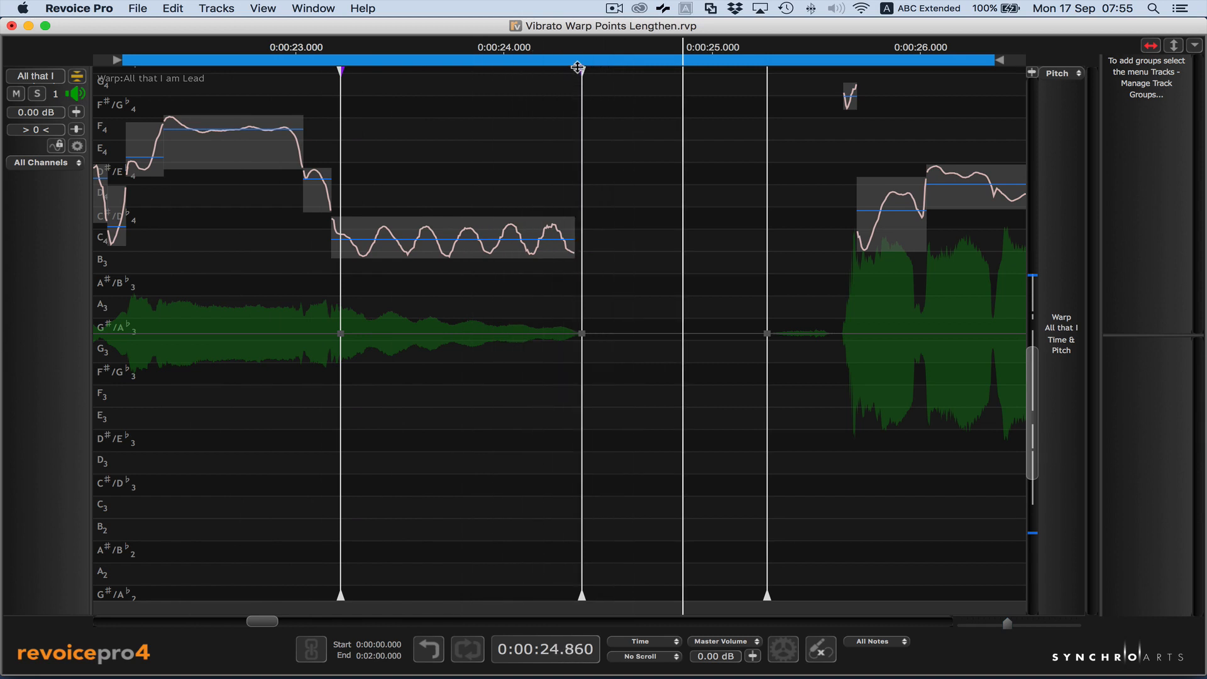
click(581, 69)
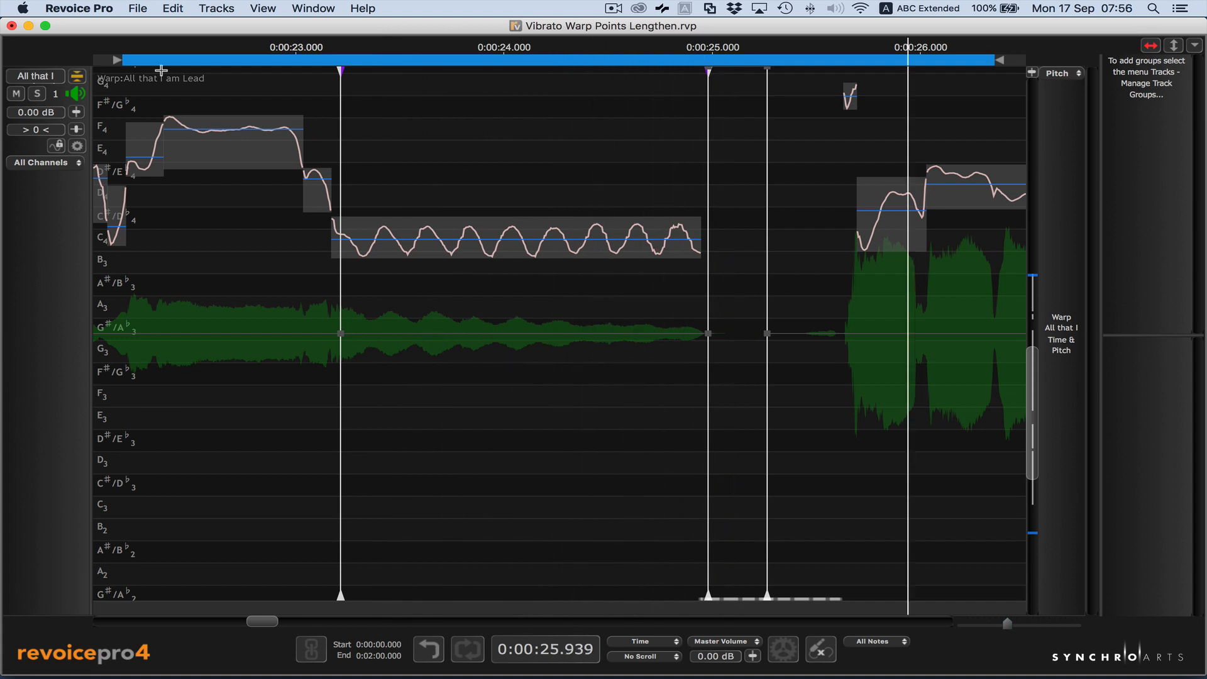
click(347, 48)
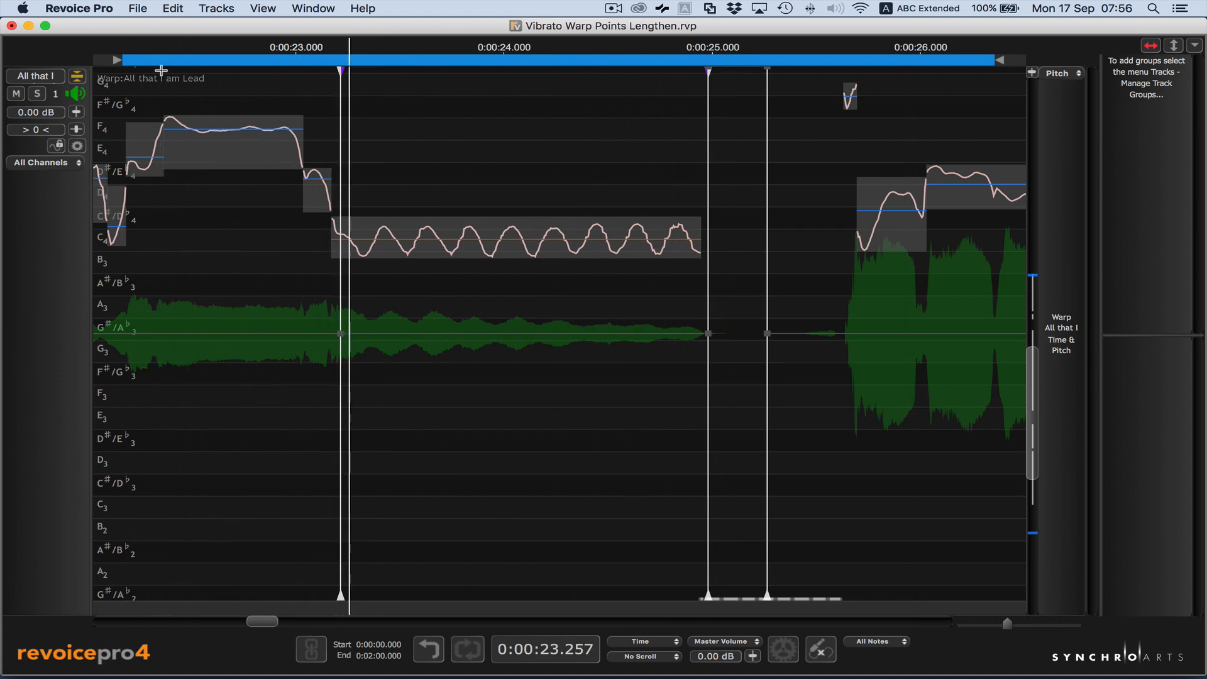